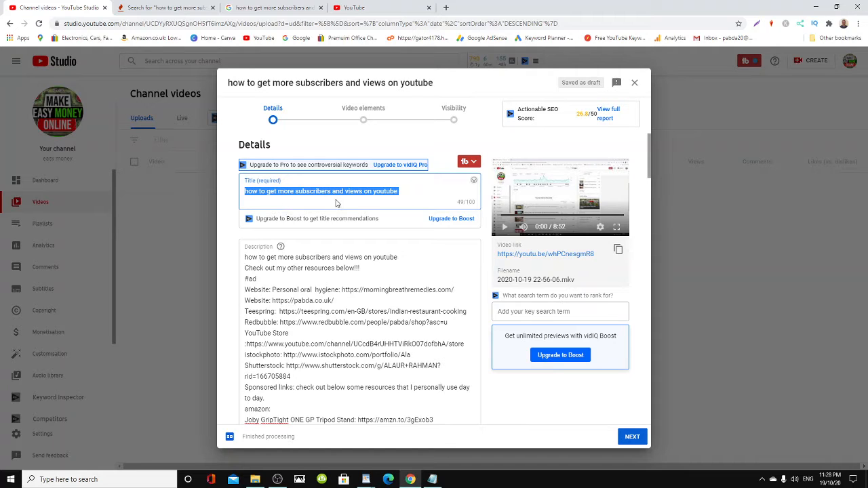
Step: Copy the video title from YouTube Studio and move to the YouTube tab
click(400, 191)
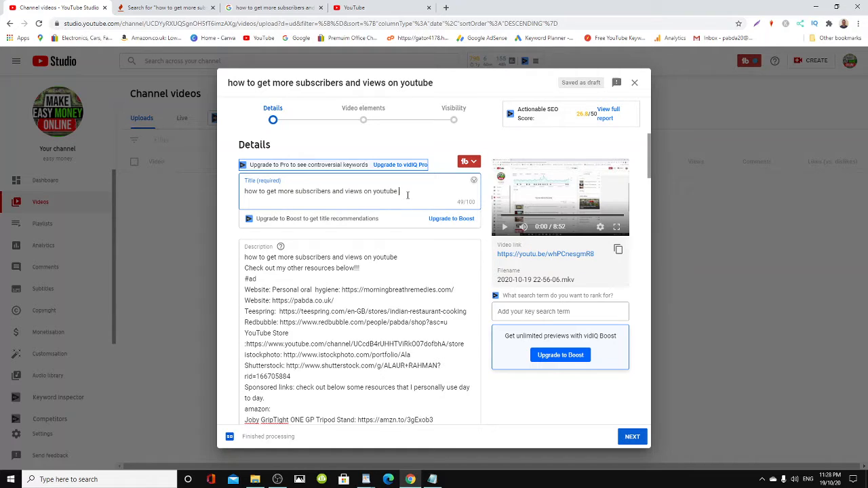
right_click(318, 190)
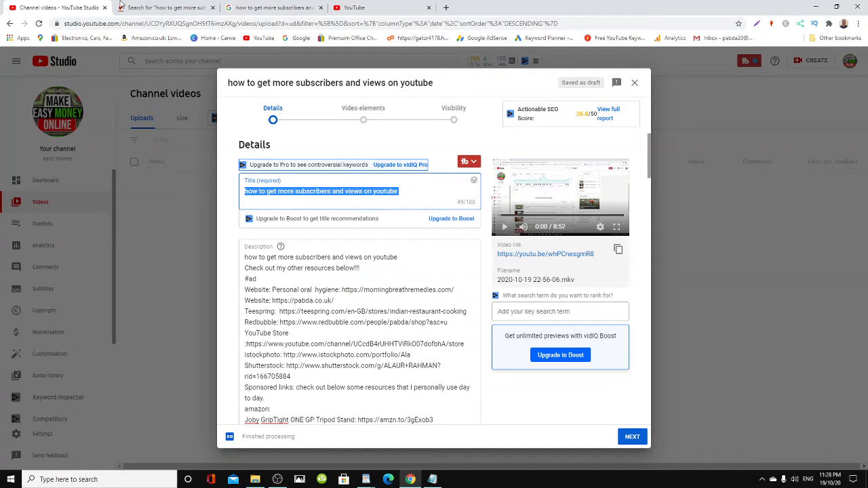
click(361, 8)
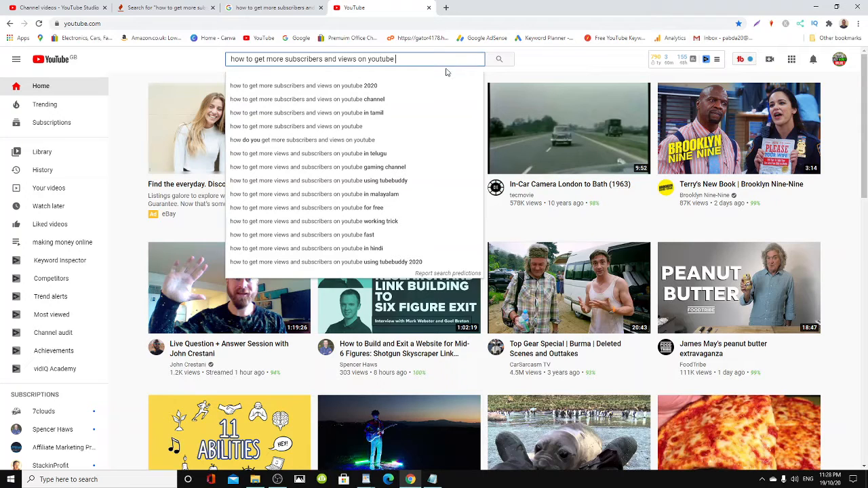
mouse_move(431, 80)
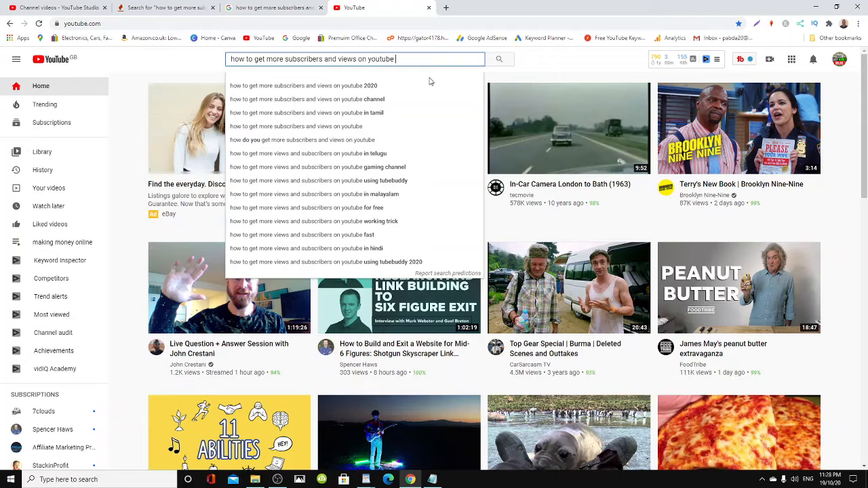
mouse_move(253, 71)
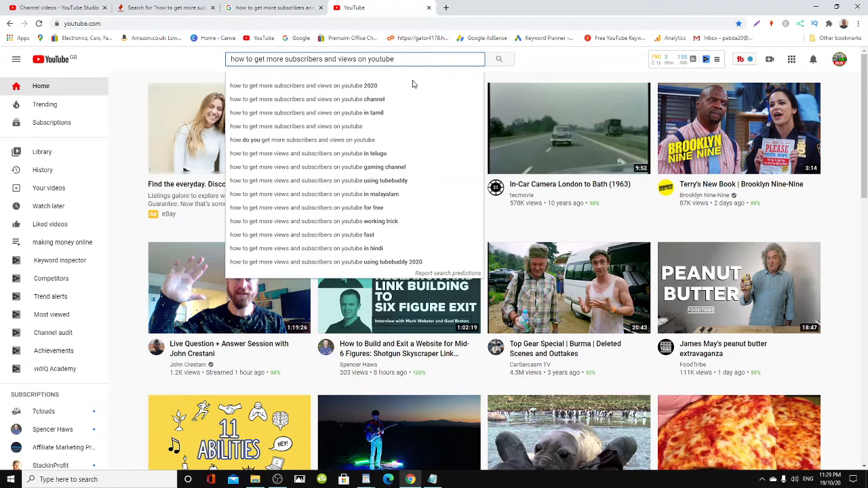
mouse_move(242, 93)
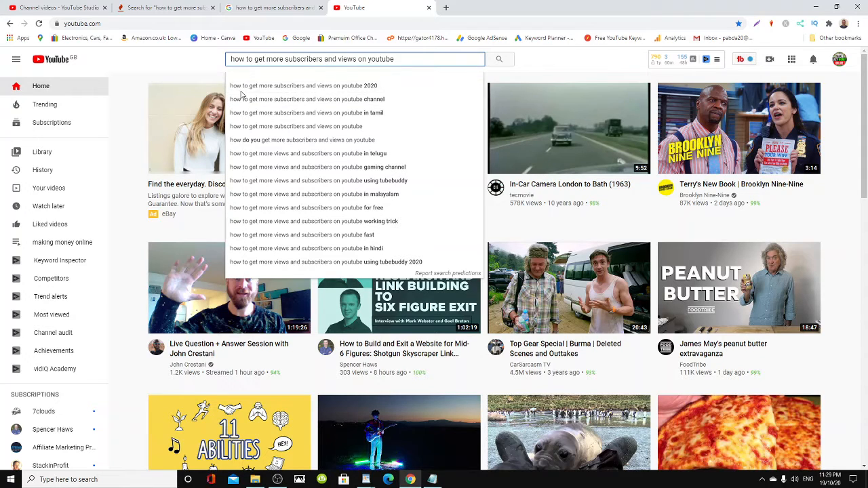
mouse_move(323, 90)
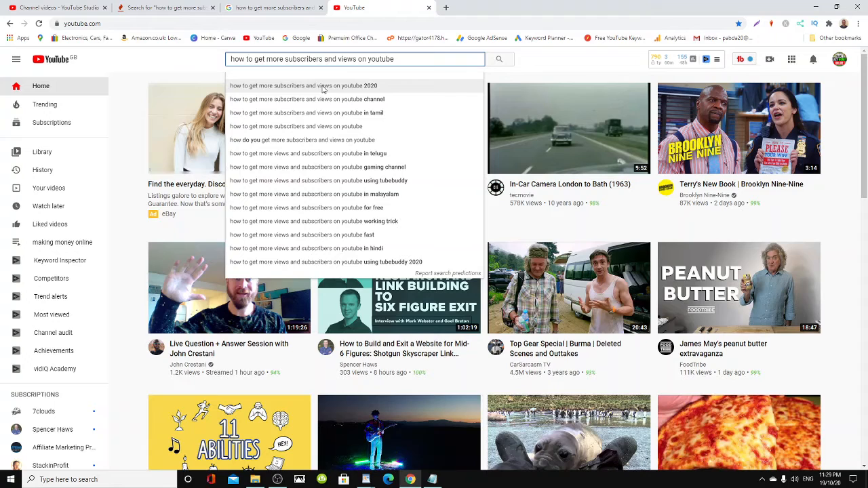
mouse_move(374, 90)
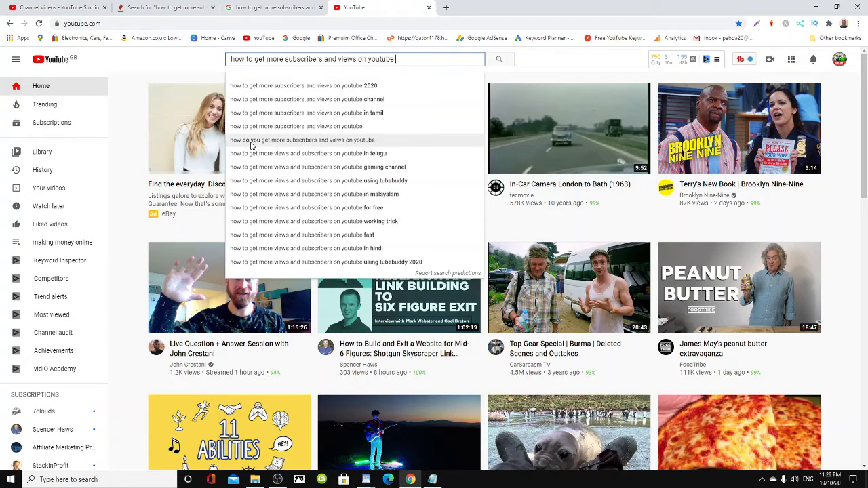
mouse_move(322, 145)
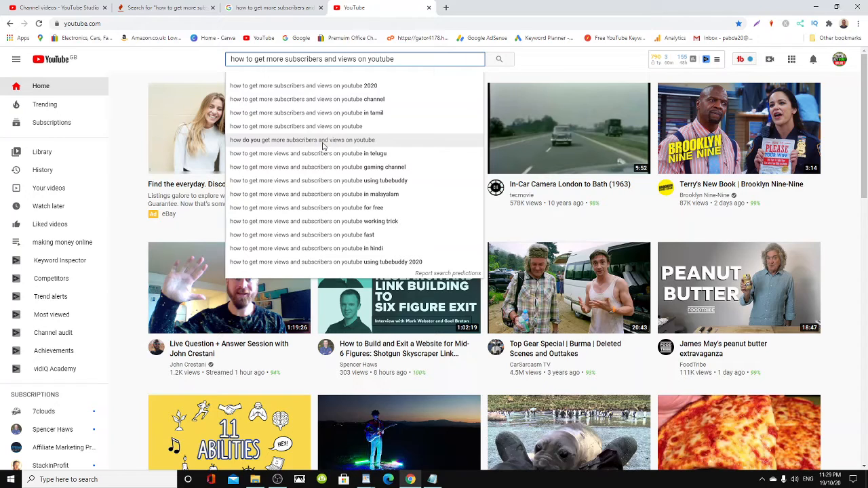
mouse_move(436, 169)
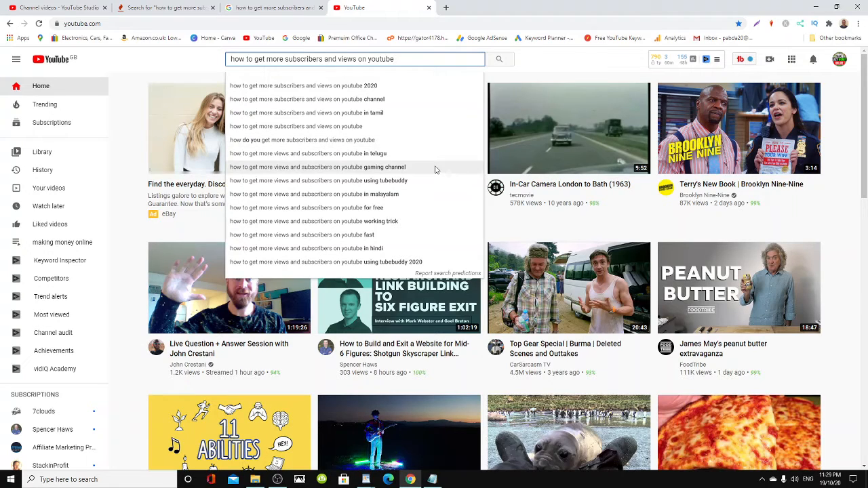
mouse_move(238, 221)
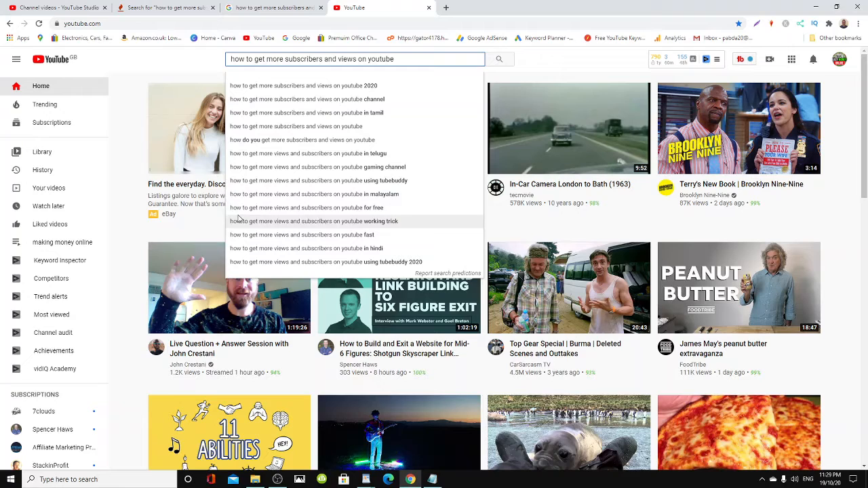
mouse_move(313, 215)
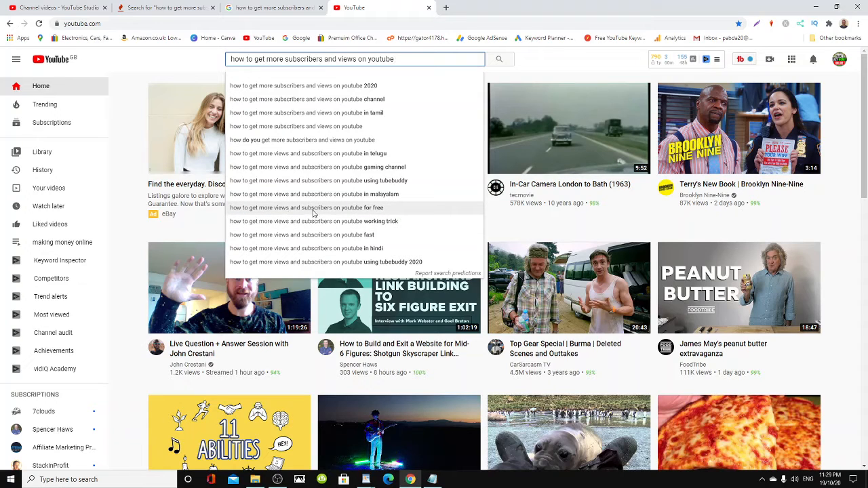
mouse_move(399, 213)
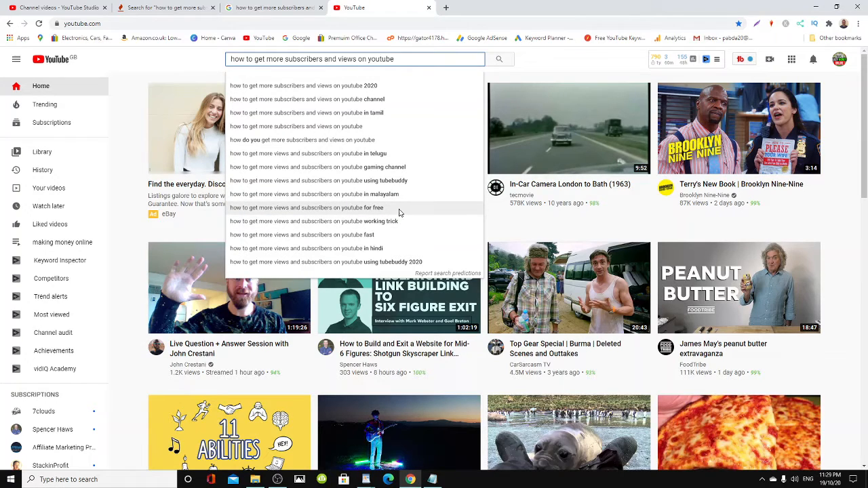
mouse_move(247, 238)
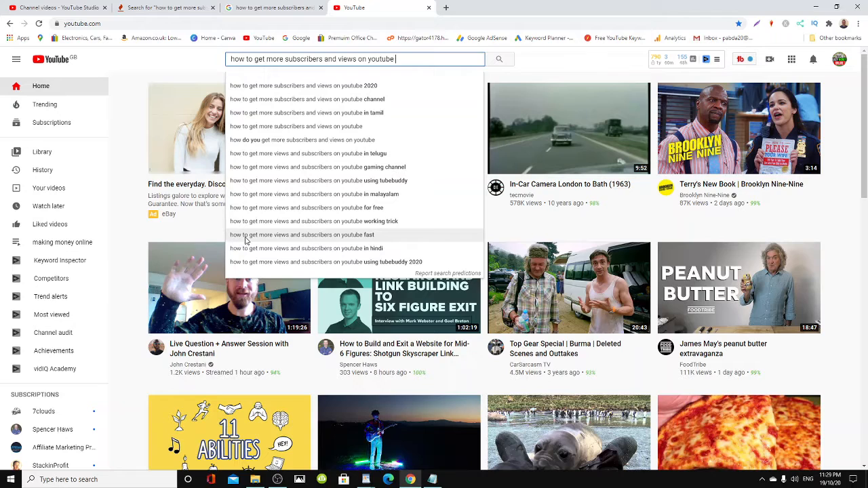
mouse_move(339, 242)
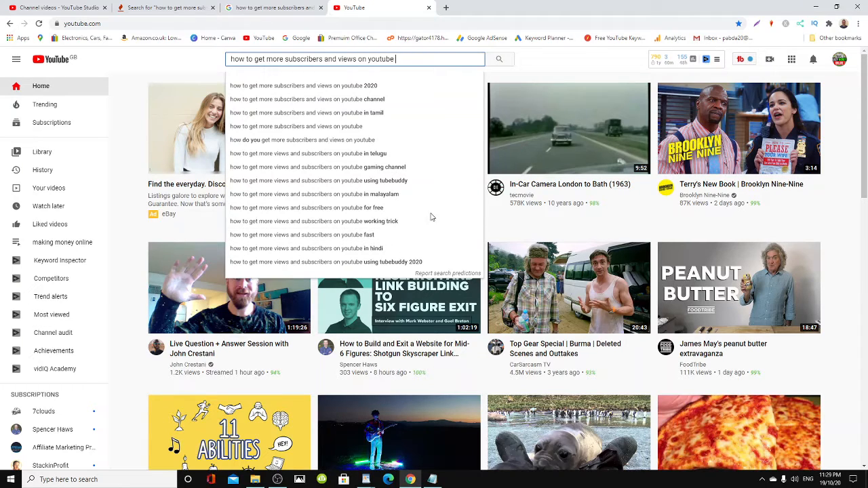
mouse_move(394, 175)
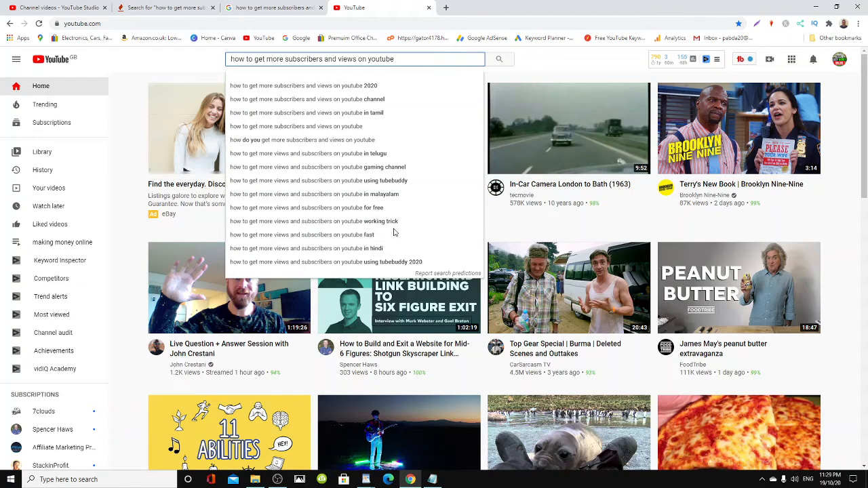
mouse_move(404, 234)
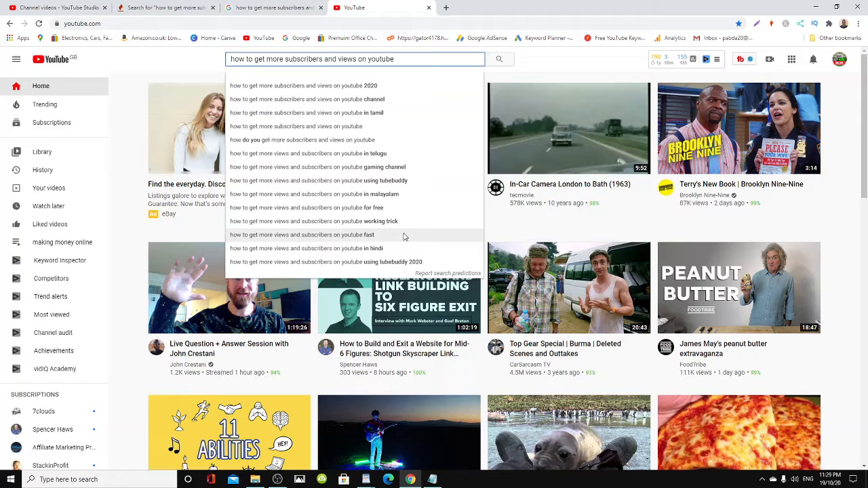
mouse_move(377, 85)
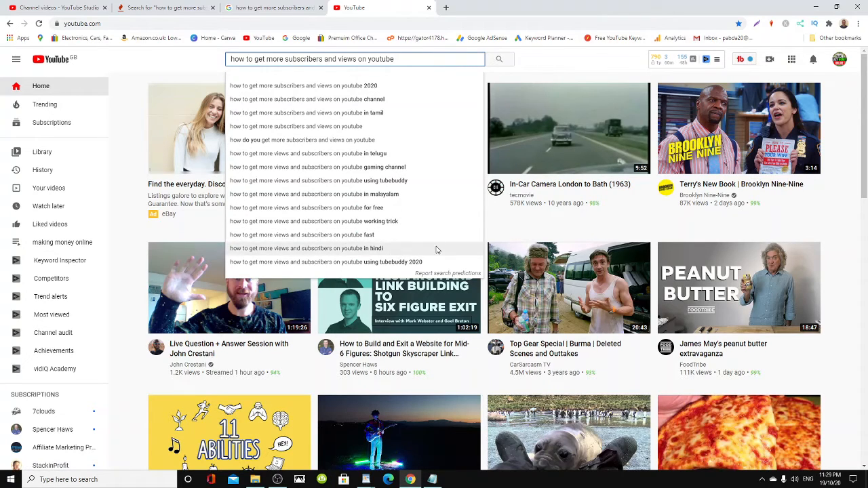
mouse_move(331, 239)
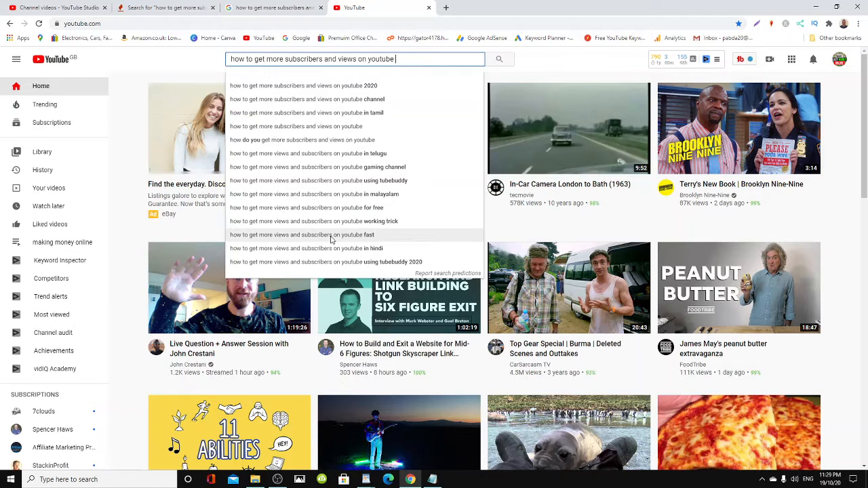
Step: Search the suggestion 'how to get more views and subscribers on youtube fast', copy the query and return to Studio
click(302, 235)
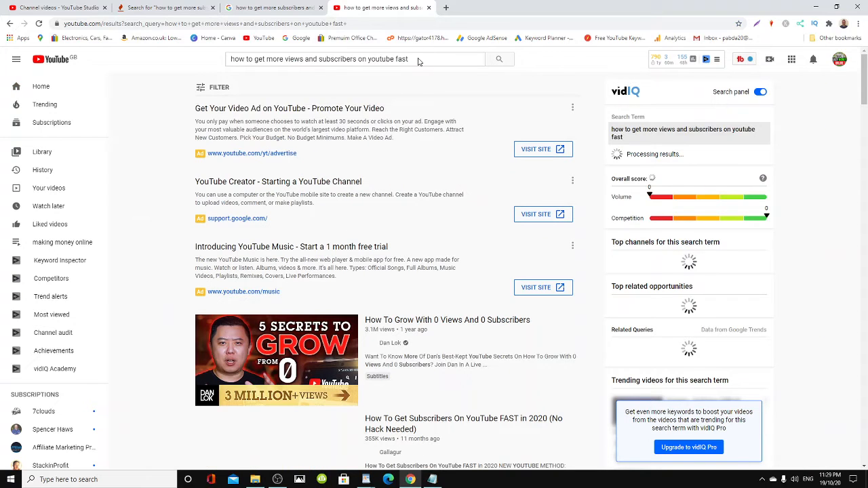
click(346, 59)
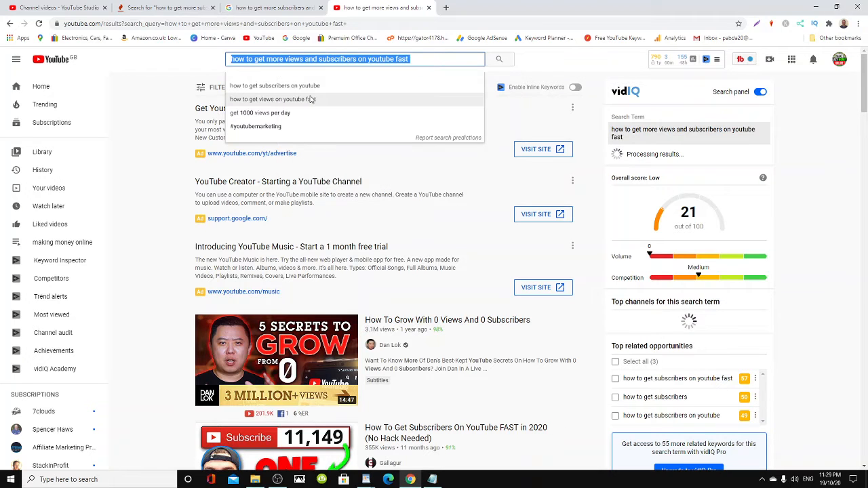
click(57, 8)
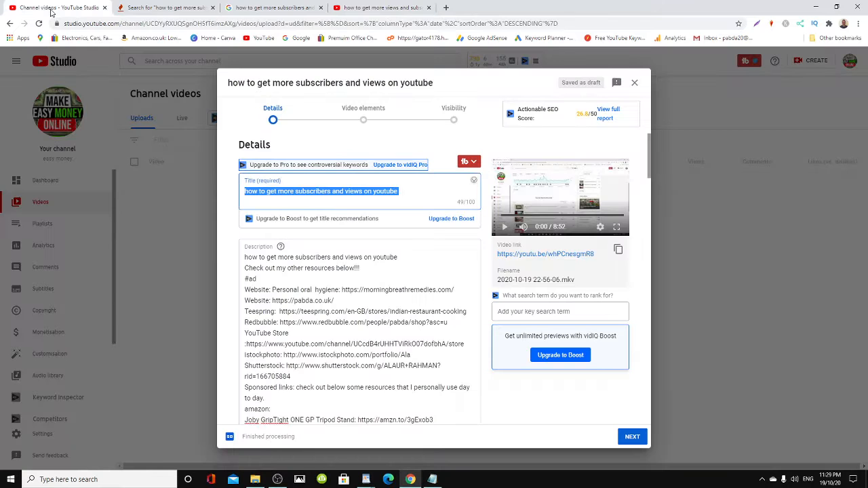
Step: Paste 'how to get more views and subscribers on youtube fast' into the Tags box as a fourth tag
scroll(down, 3)
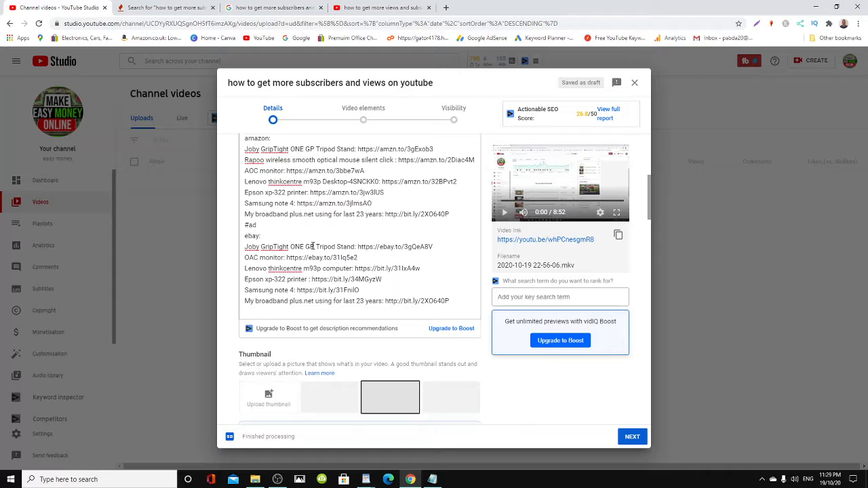
scroll(down, 3)
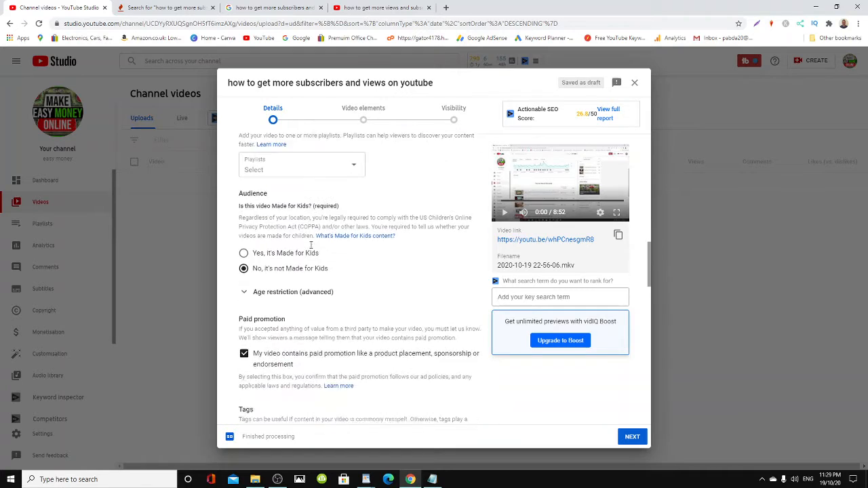
scroll(down, 3)
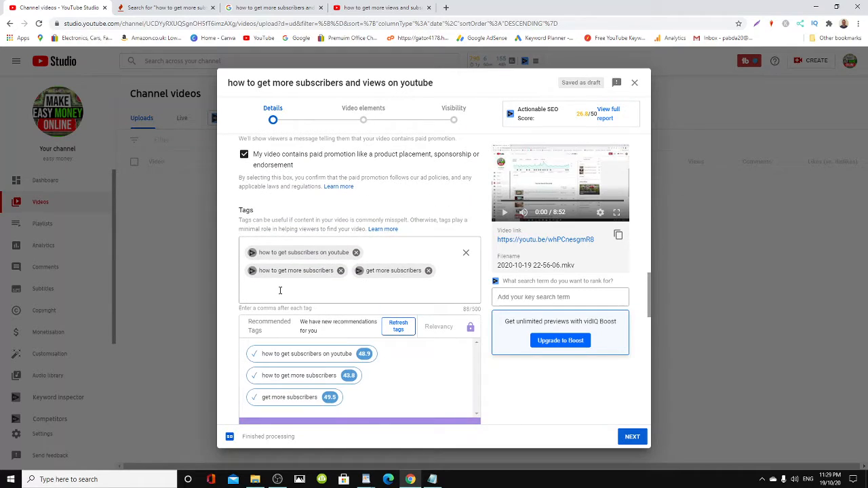
right_click(279, 289)
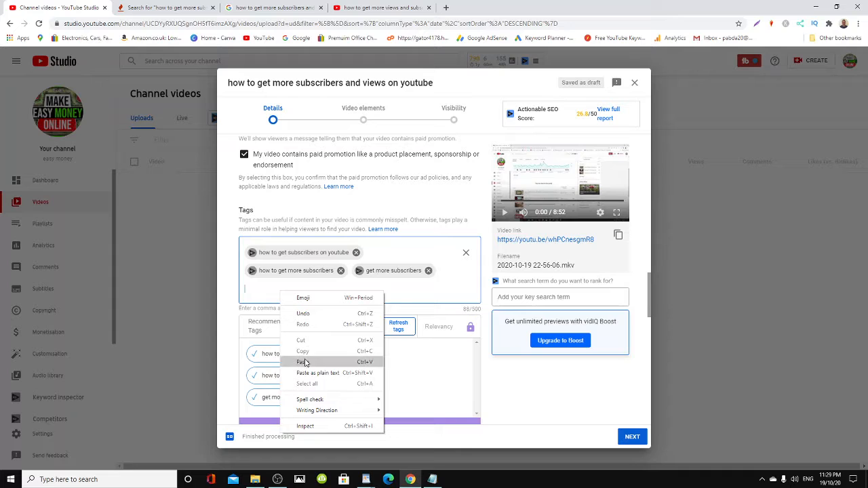
click(301, 362)
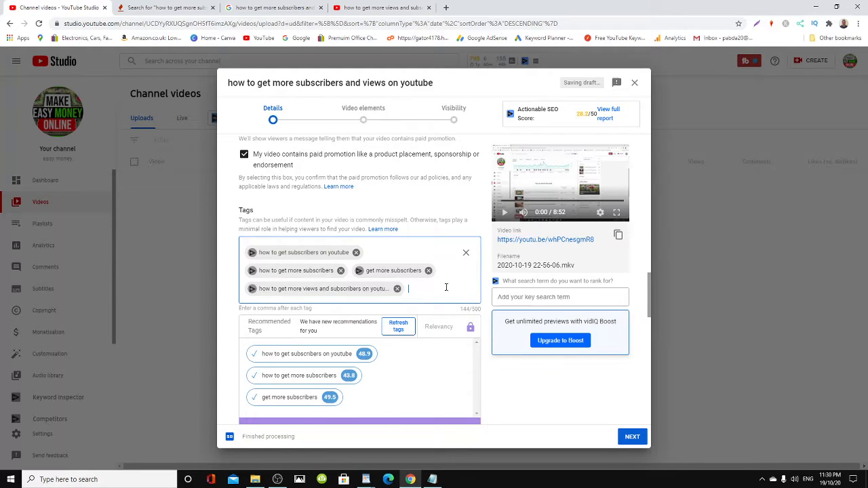
Step: Scroll through the rest of the video details below the tags
scroll(down, 3)
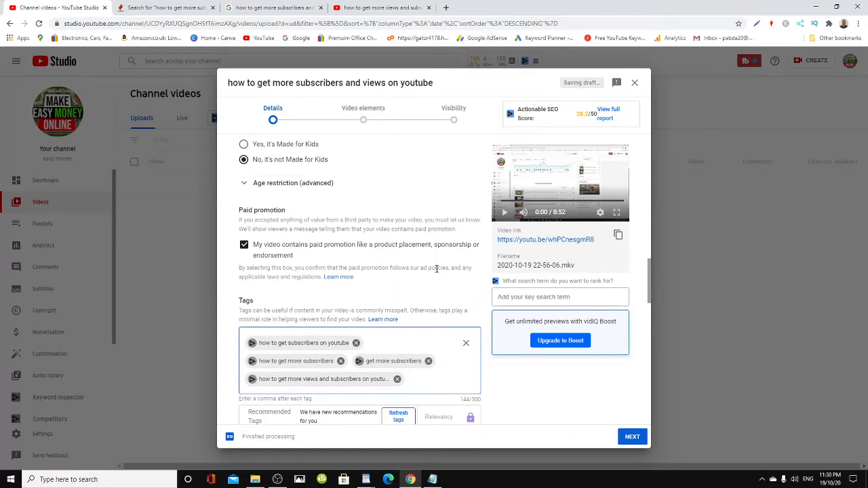
scroll(down, 3)
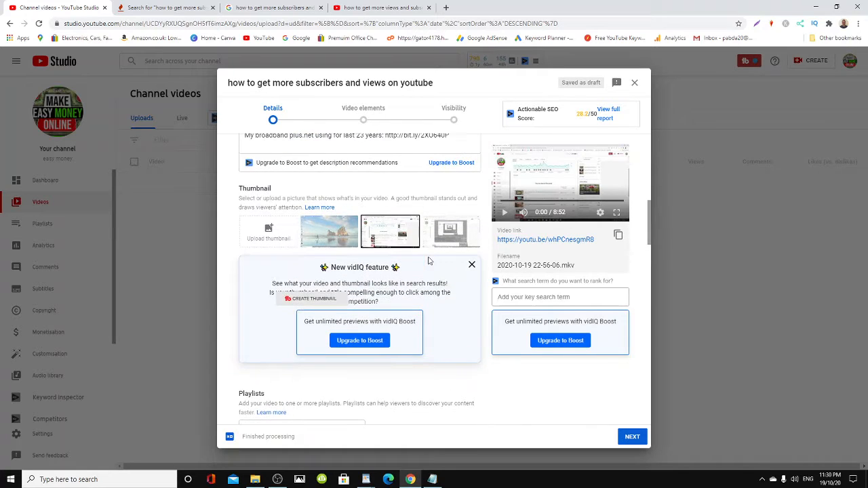
click(472, 263)
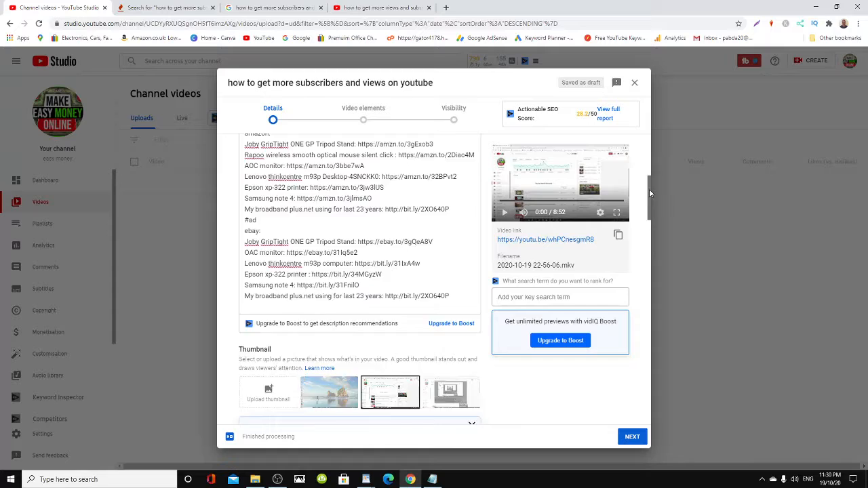
scroll(up, 3)
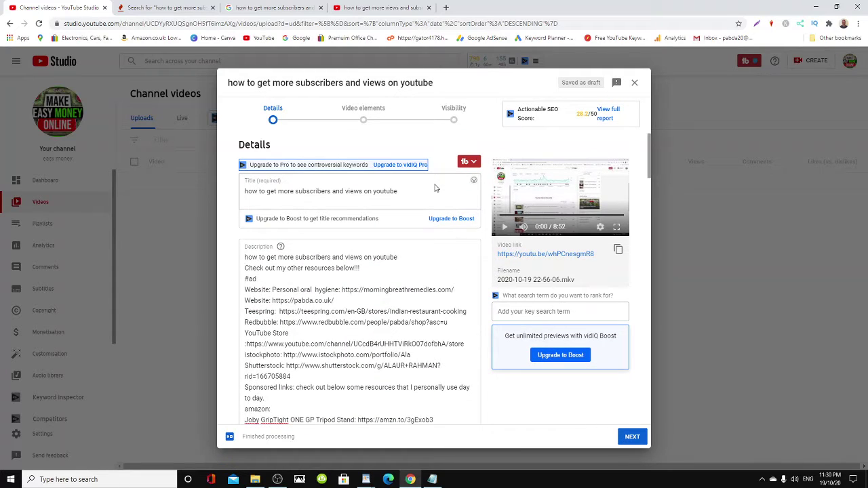
scroll(down, 3)
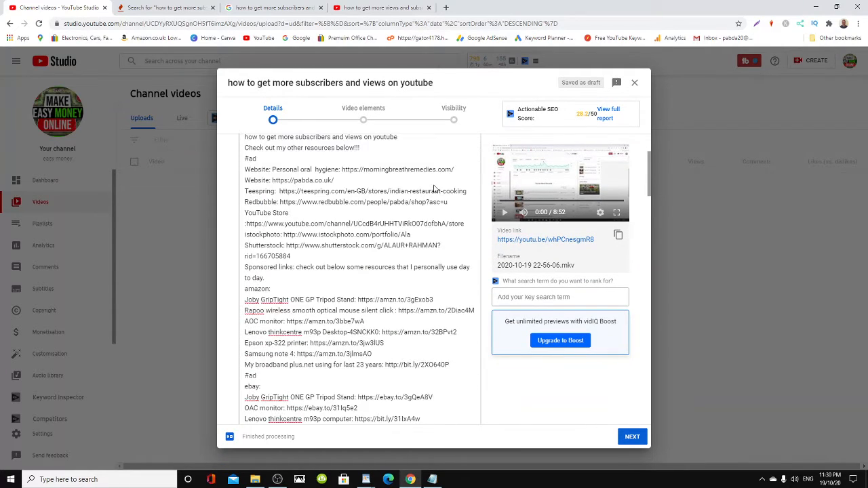
scroll(down, 3)
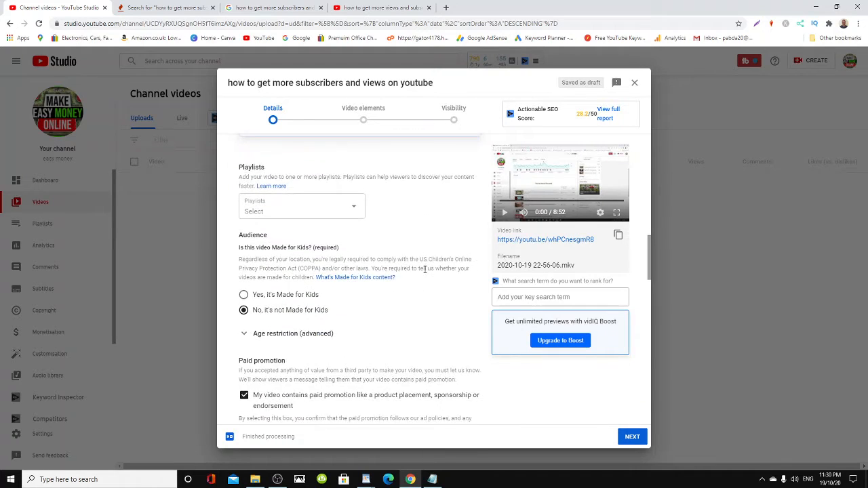
scroll(down, 3)
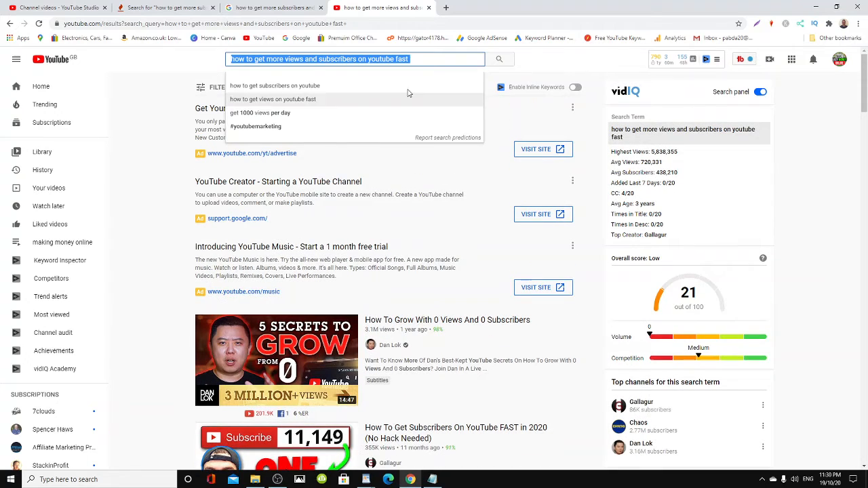
Step: Close the suggestions and scroll through the results for the 'fast' search phrase
click(501, 60)
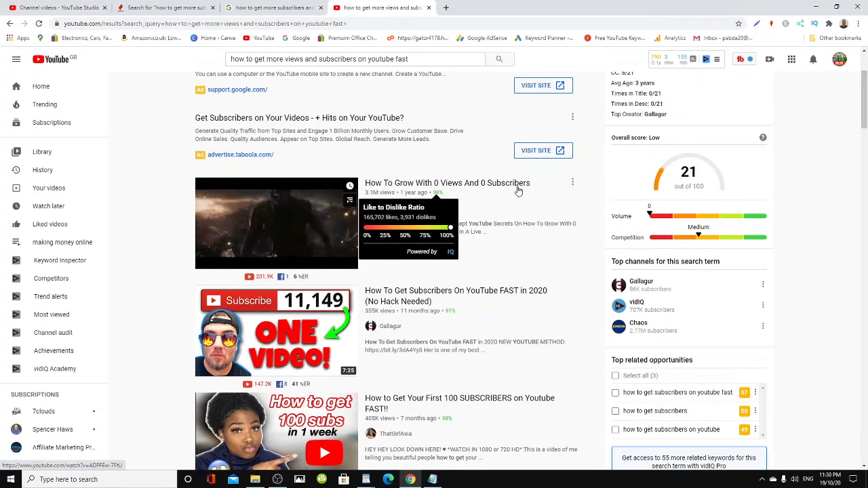
scroll(down, 3)
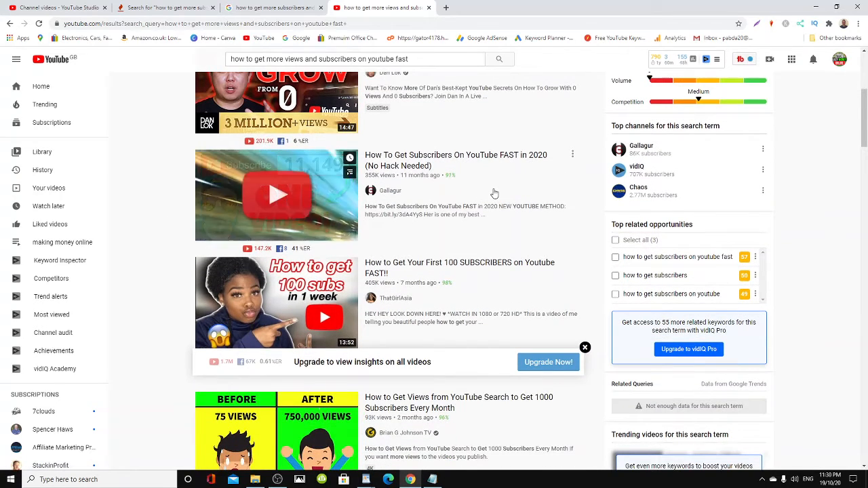
mouse_move(459, 160)
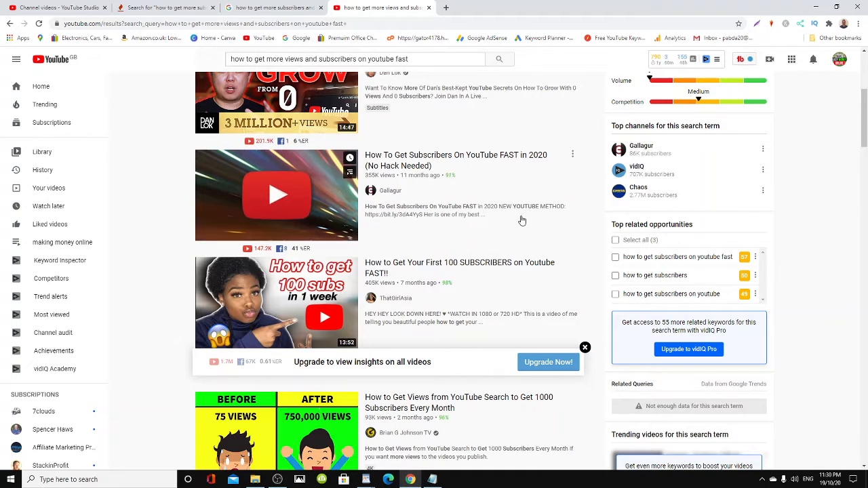
scroll(down, 3)
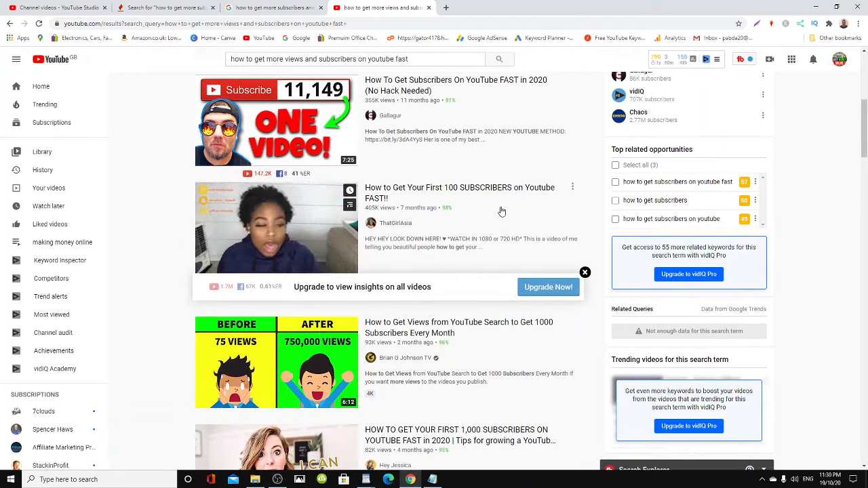
mouse_move(502, 211)
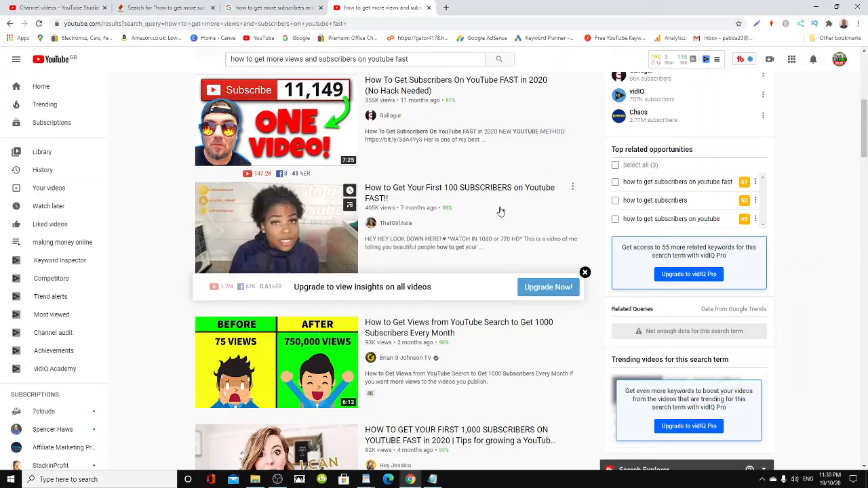
scroll(down, 3)
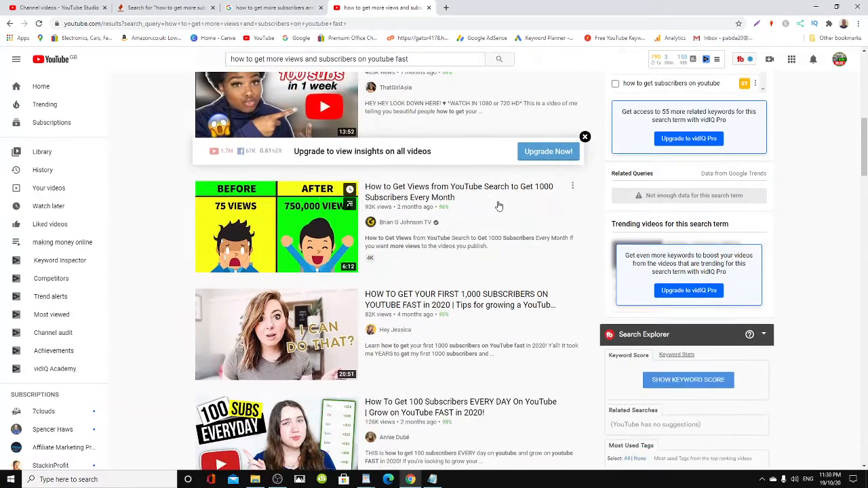
scroll(down, 3)
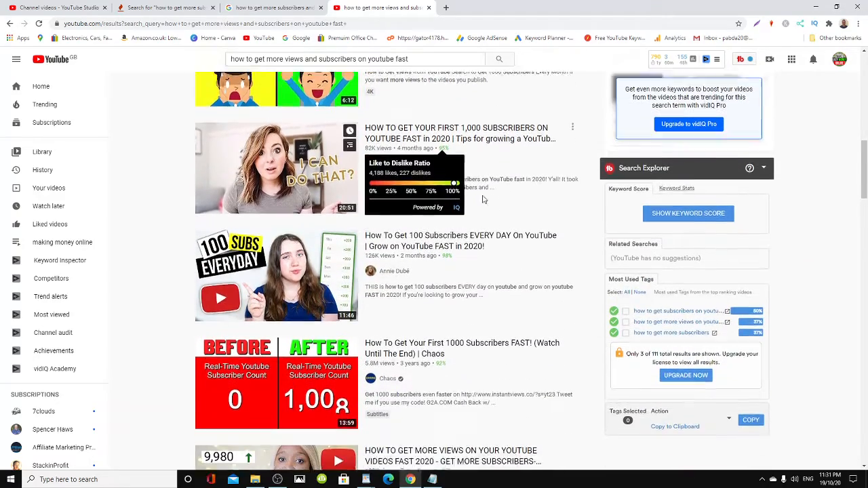
scroll(down, 3)
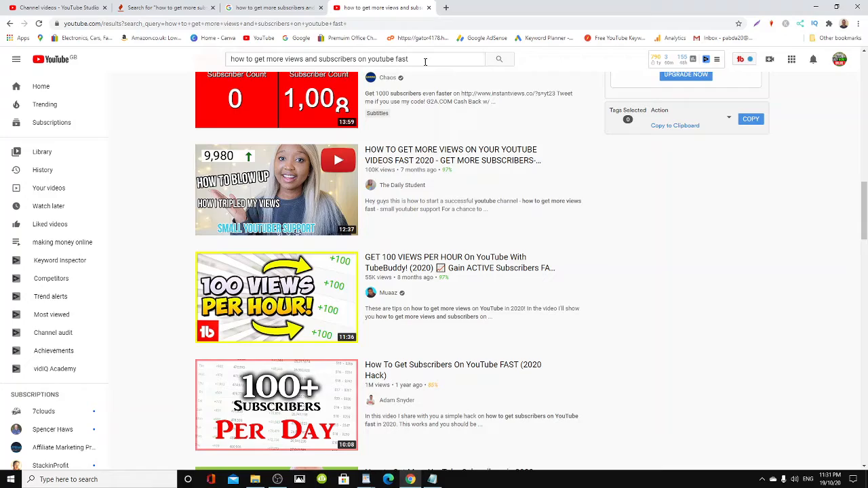
mouse_move(441, 160)
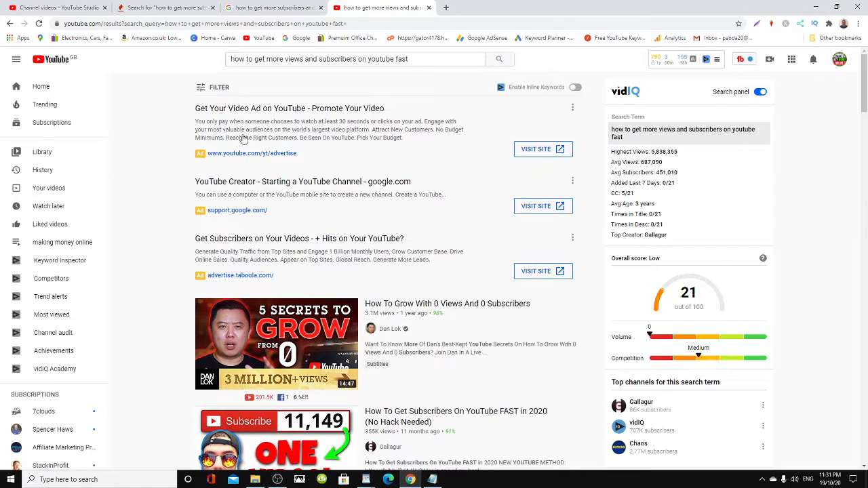
Step: Search for 'how to get subscribers on youtube', then cut the query to empty the search box
click(355, 60)
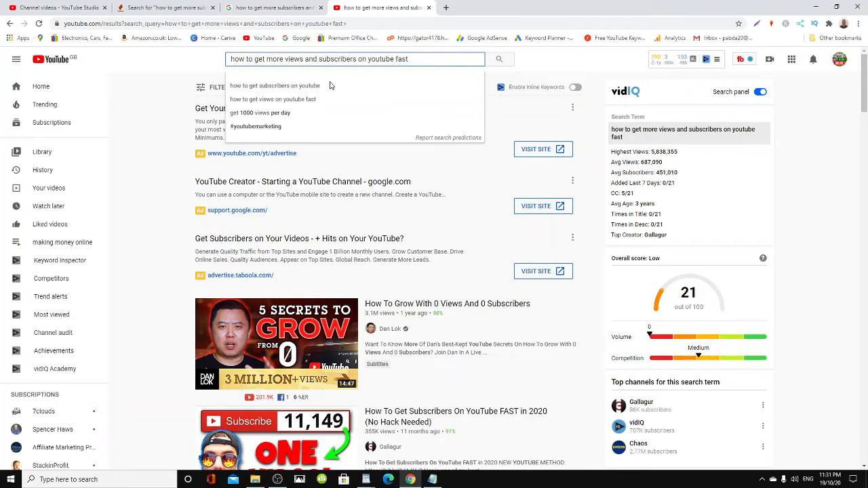
mouse_move(274, 85)
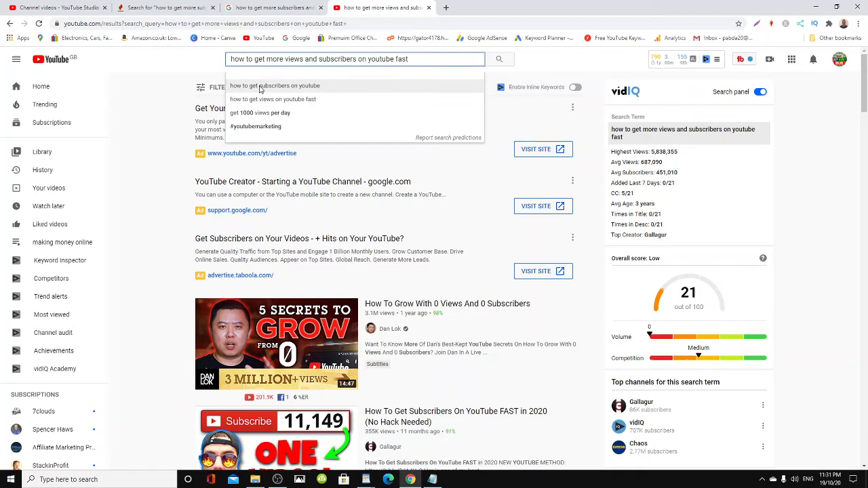
click(274, 85)
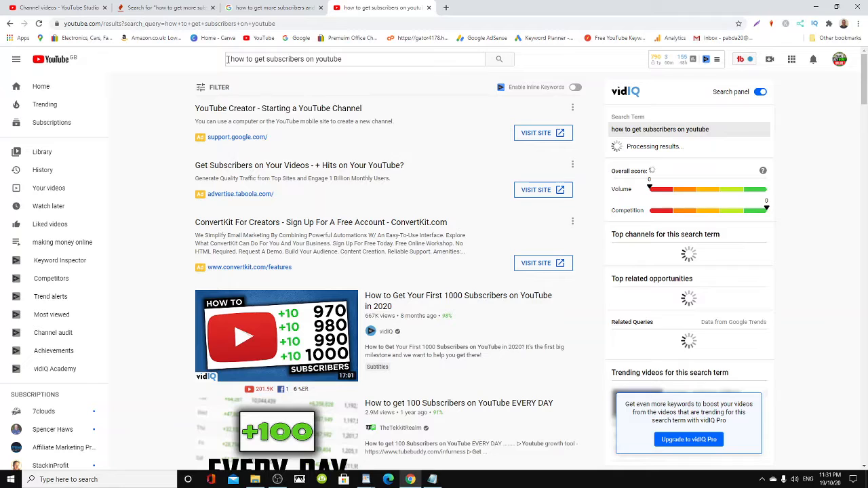
right_click(346, 60)
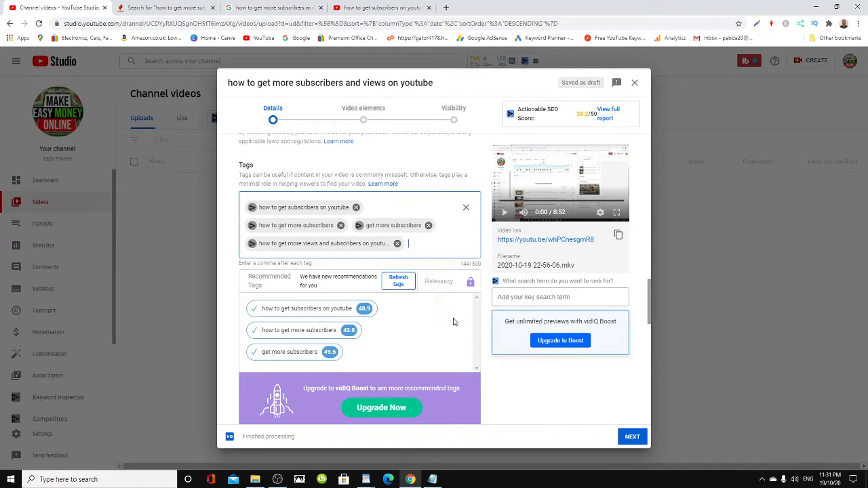
mouse_move(319, 206)
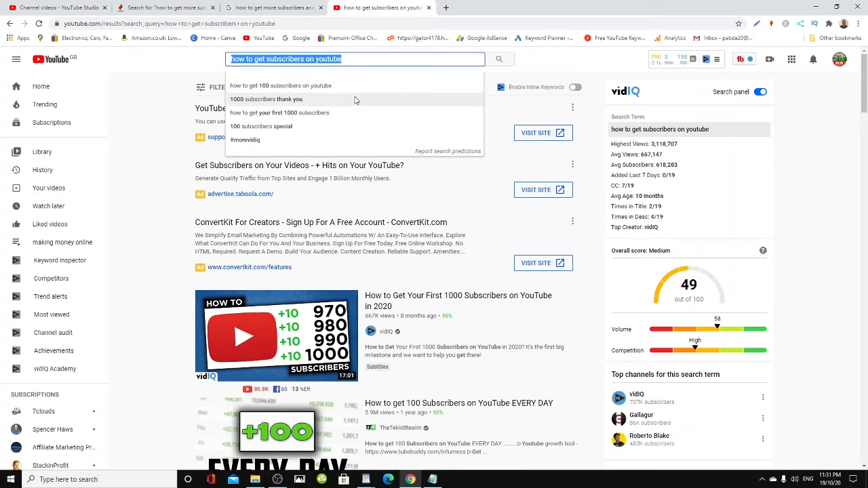
mouse_move(347, 119)
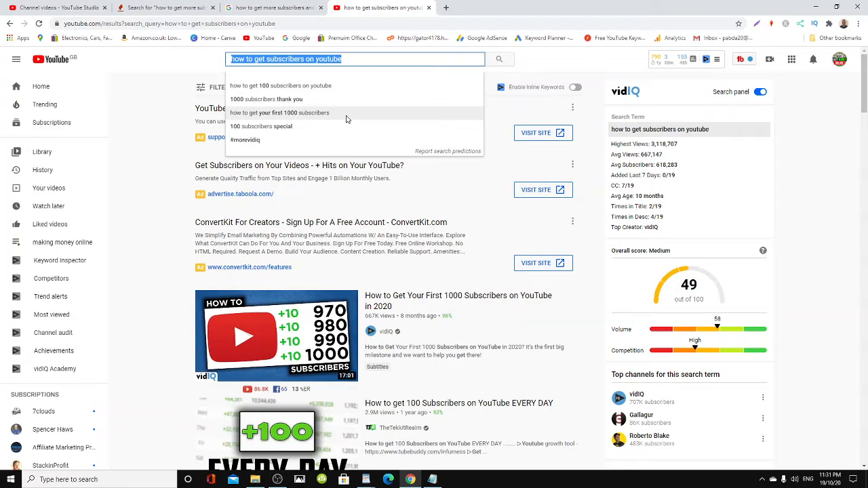
mouse_move(321, 119)
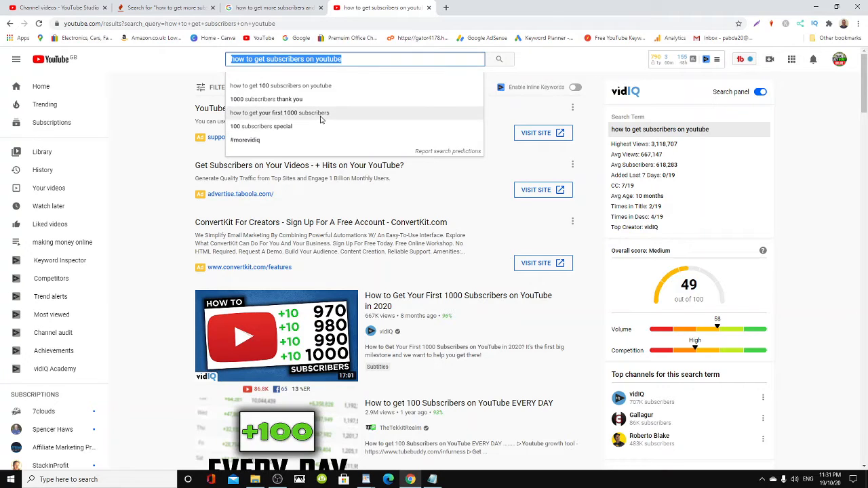
click(362, 60)
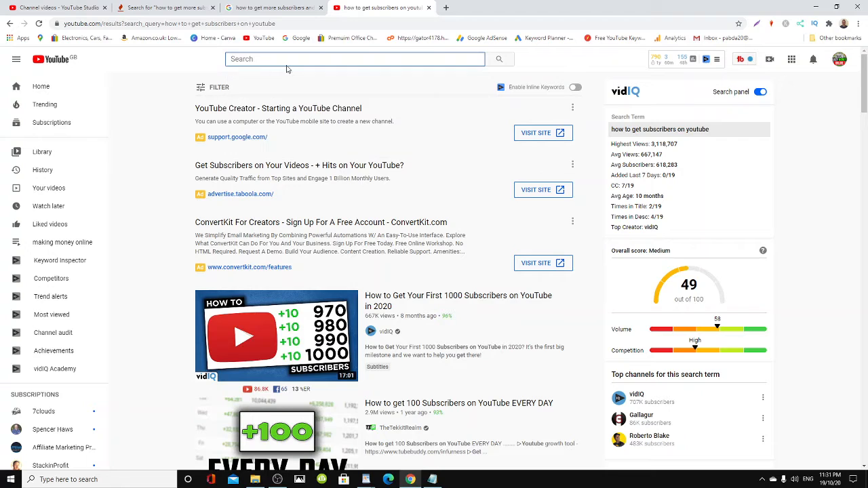
Step: Paste 'how to get subscribers on youtube' back in, re-run the search and show its suggestions
right_click(288, 71)
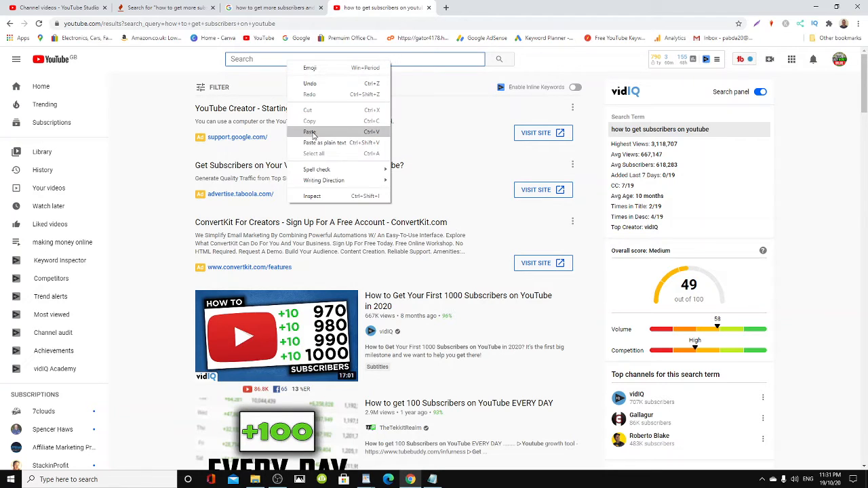
click(309, 132)
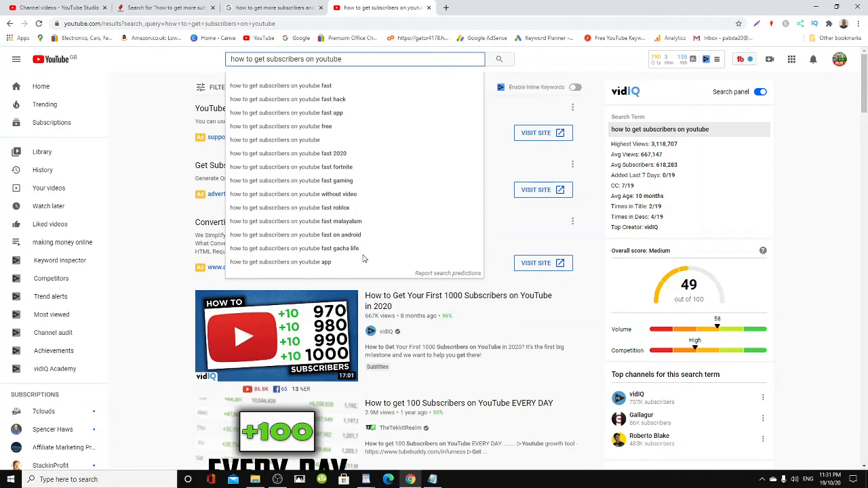
mouse_move(313, 140)
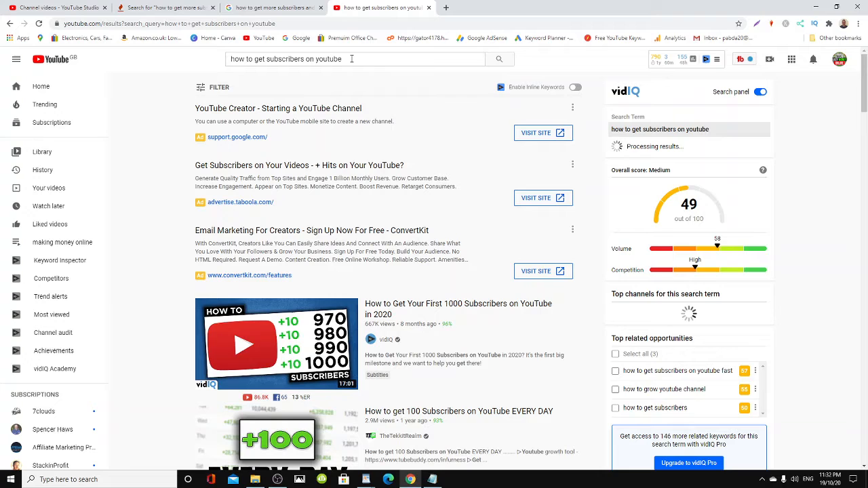
click(499, 59)
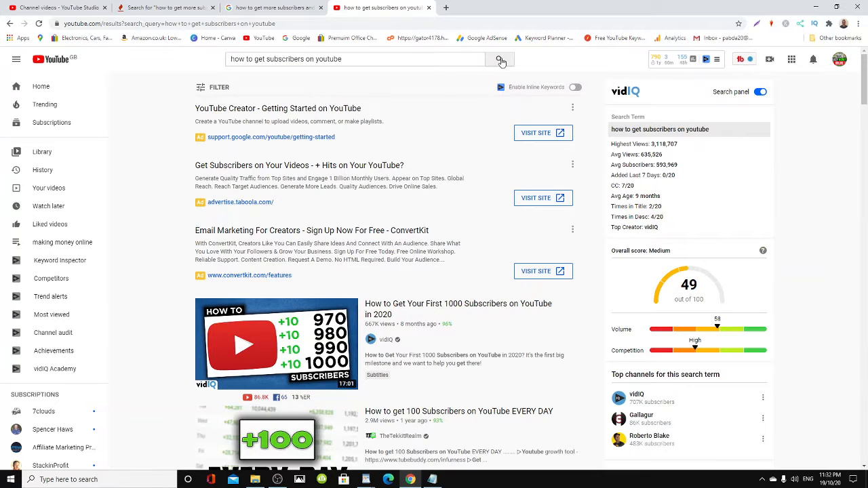
click(380, 59)
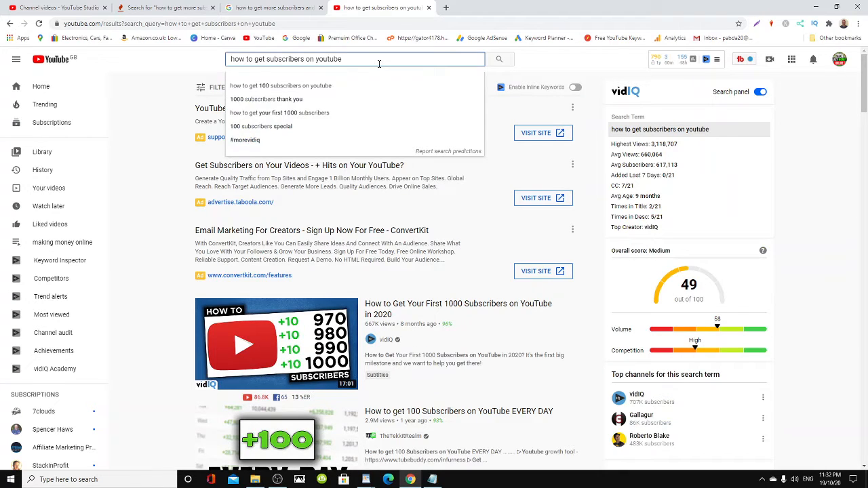
mouse_move(363, 85)
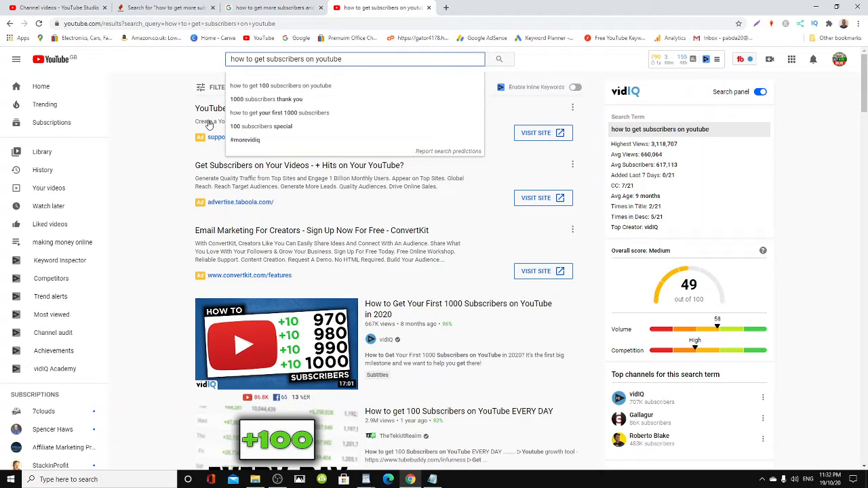
mouse_move(342, 115)
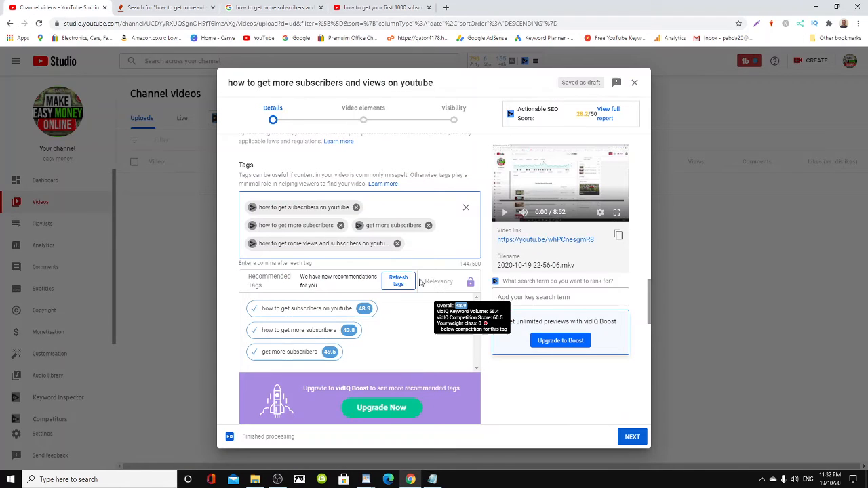
Step: Add the tag 'how to get your first 1000 subscribers,' and move to the Keyword Tool tab
text(how to get your first 1000 subscribers,)
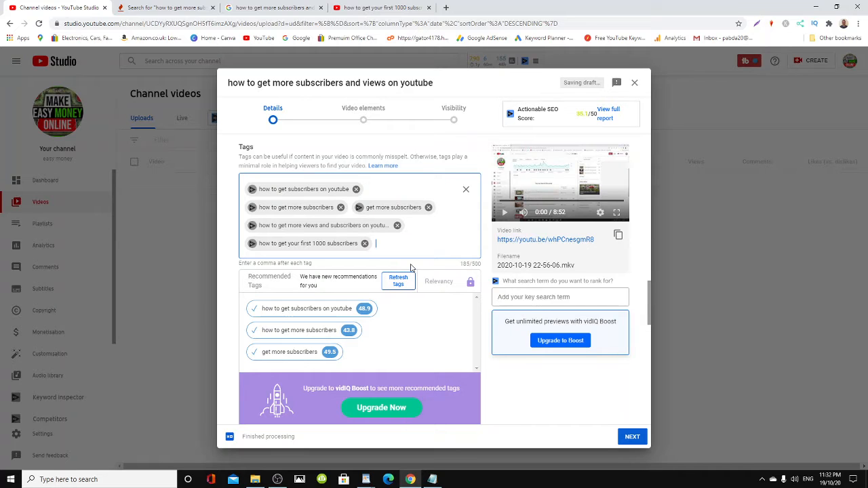
mouse_move(258, 15)
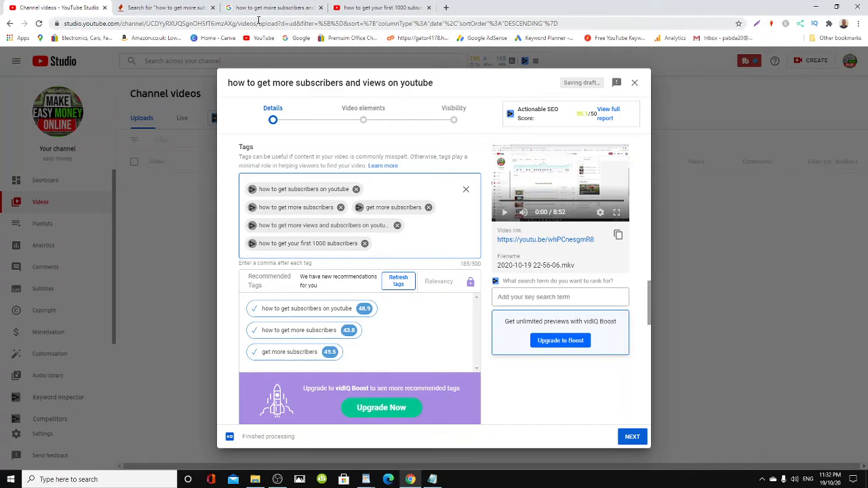
click(160, 8)
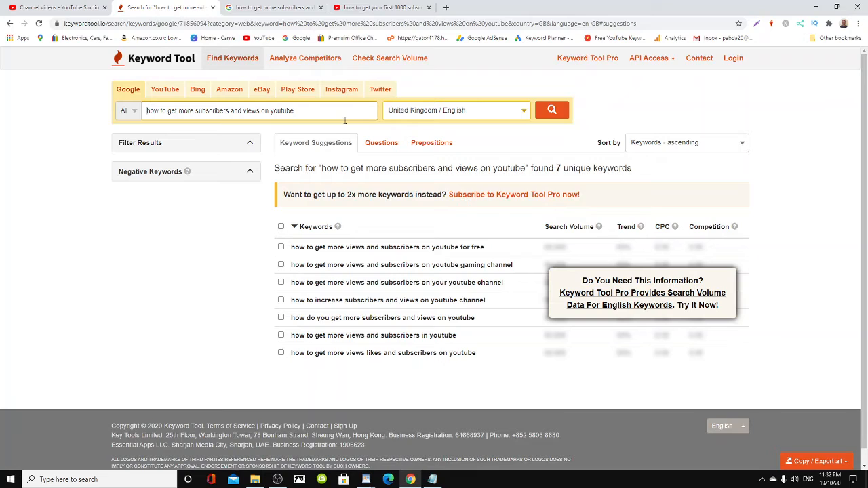
mouse_move(554, 210)
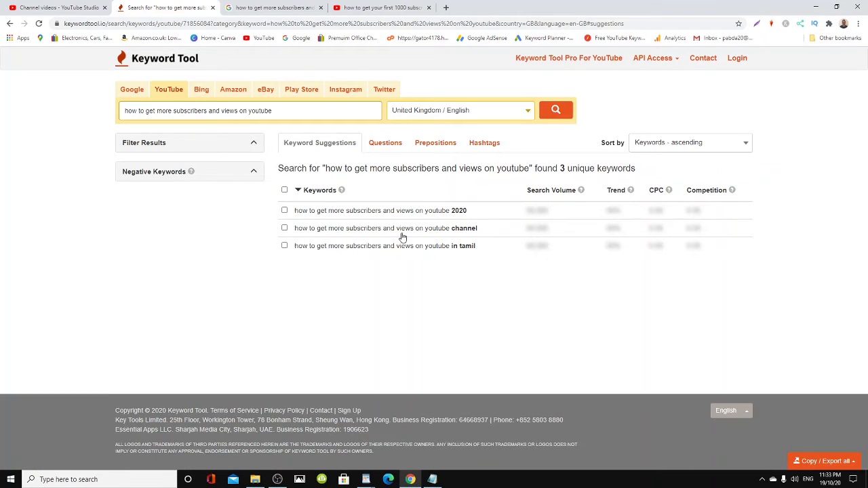
mouse_move(483, 231)
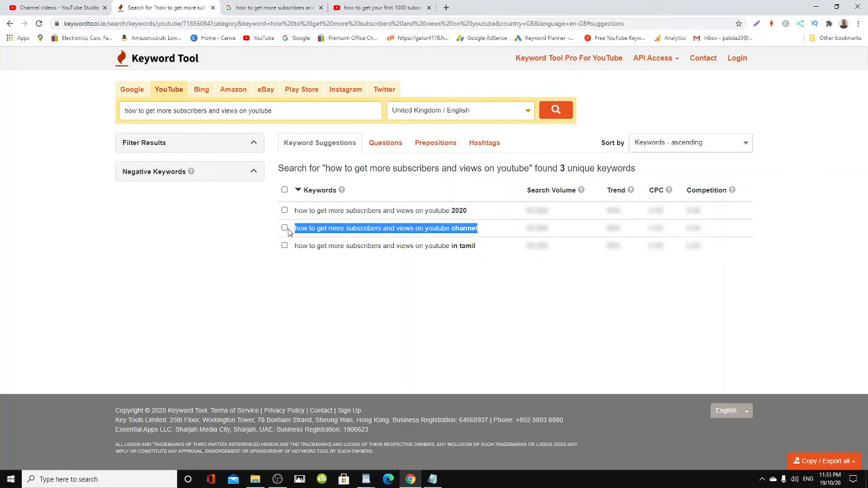
mouse_move(443, 232)
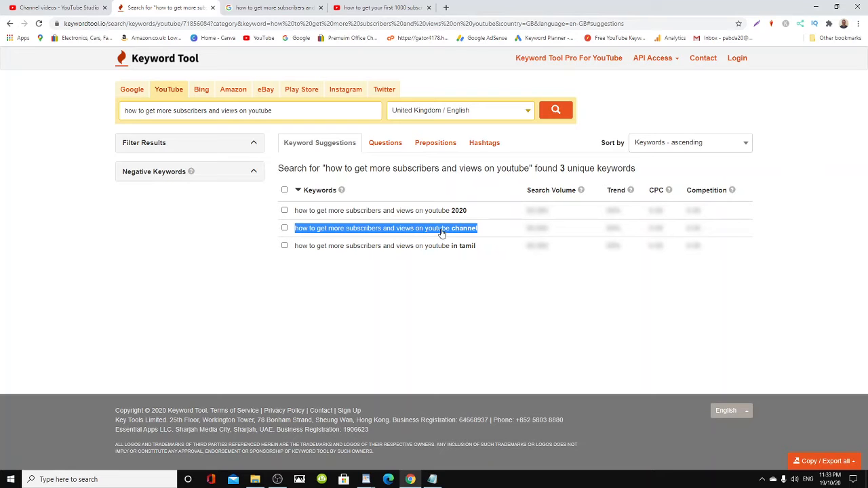
mouse_move(461, 243)
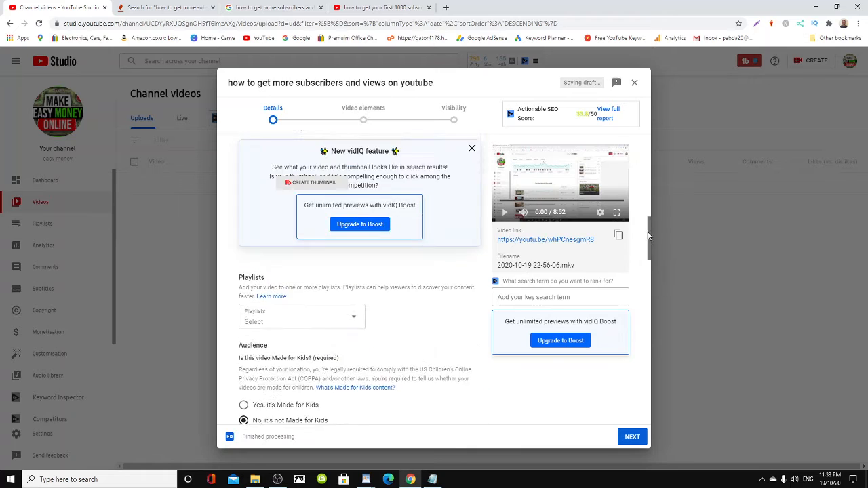
Step: Append 'channel' to the end of the video title, then return to the YouTube search tab
click(472, 148)
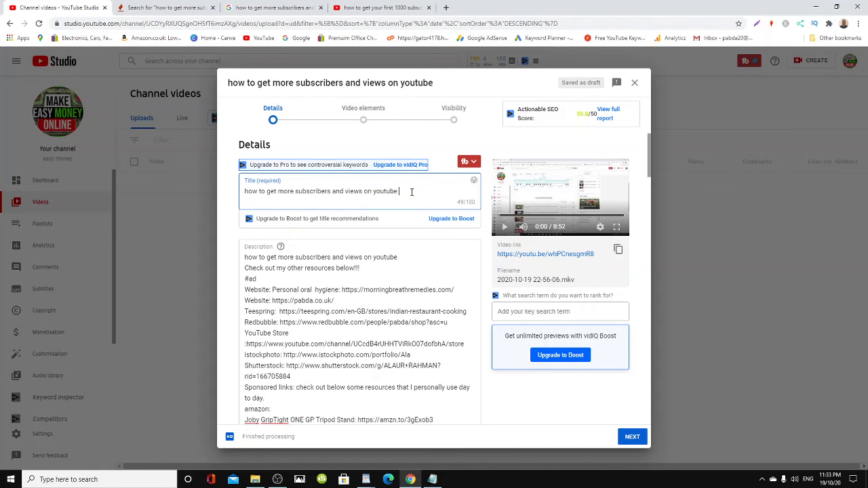
text(channel)
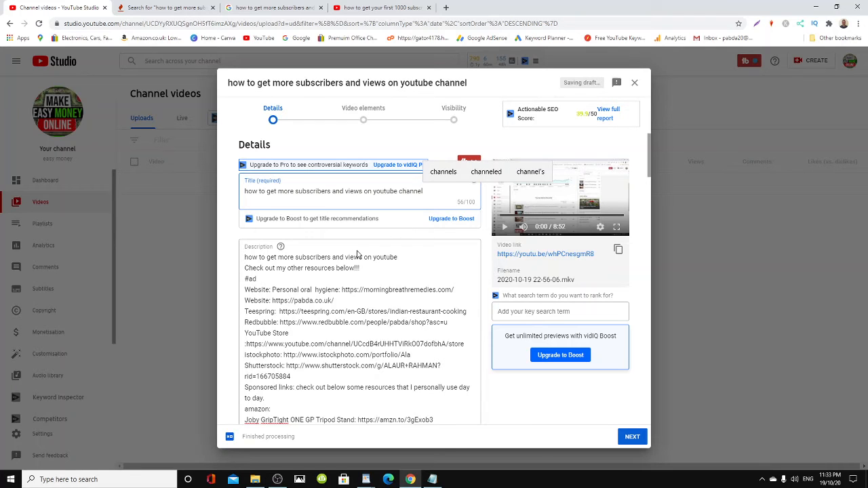
click(380, 8)
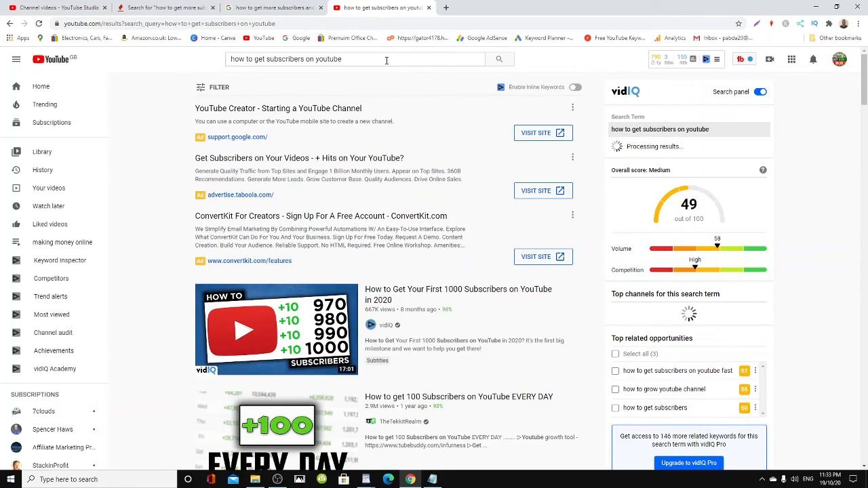
scroll(down, 3)
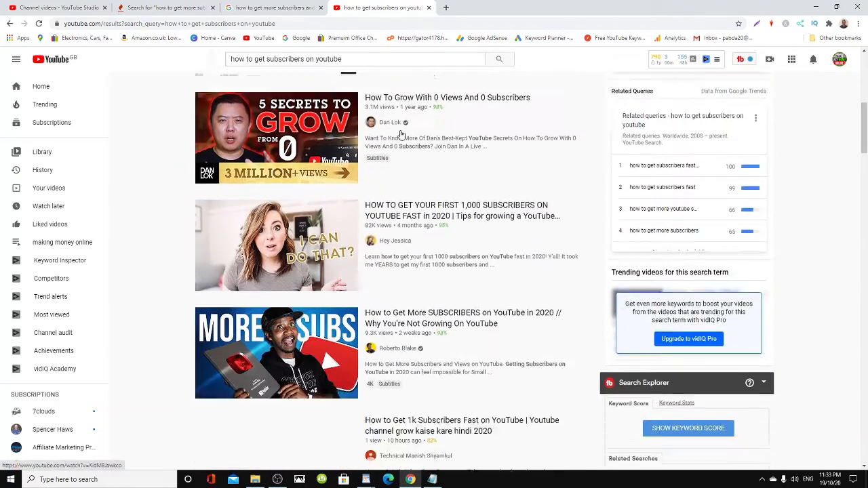
scroll(down, 3)
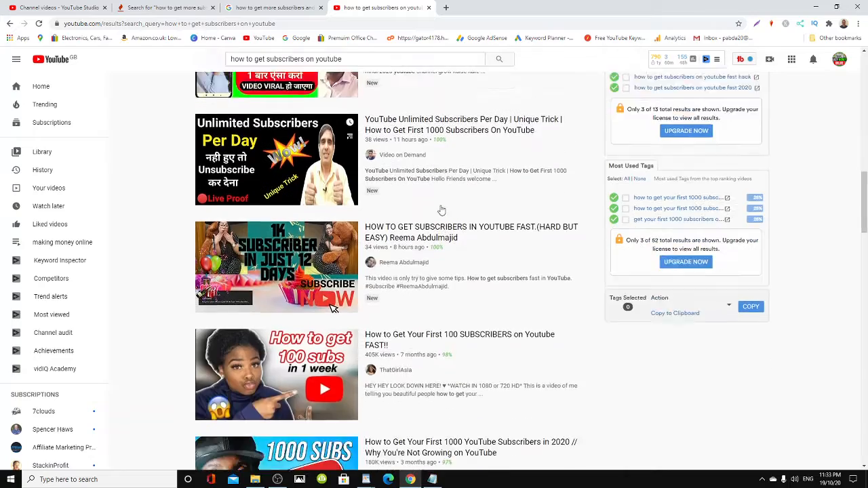
scroll(down, 3)
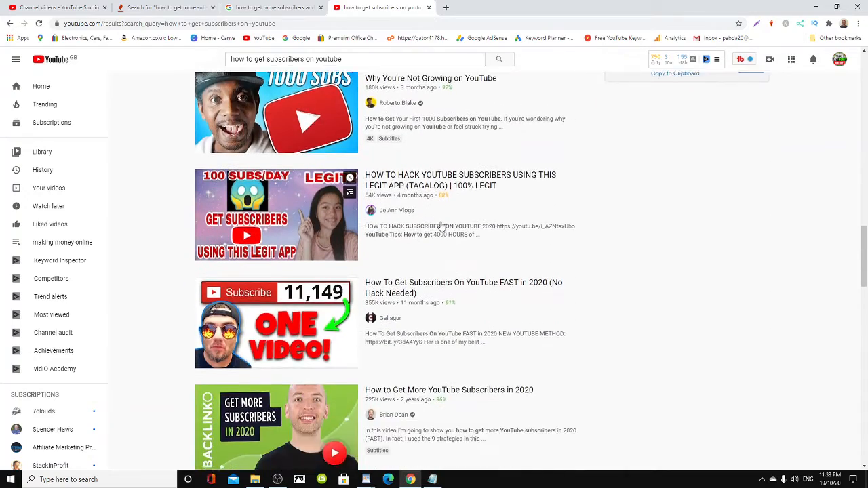
scroll(down, 3)
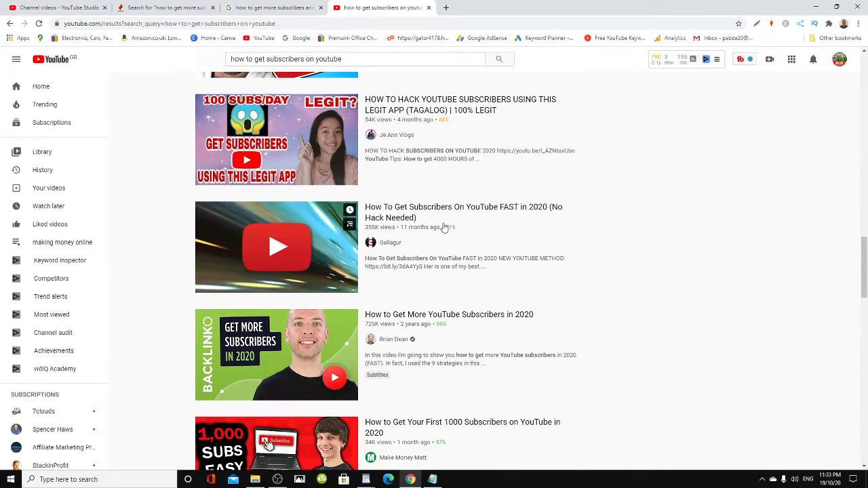
scroll(down, 3)
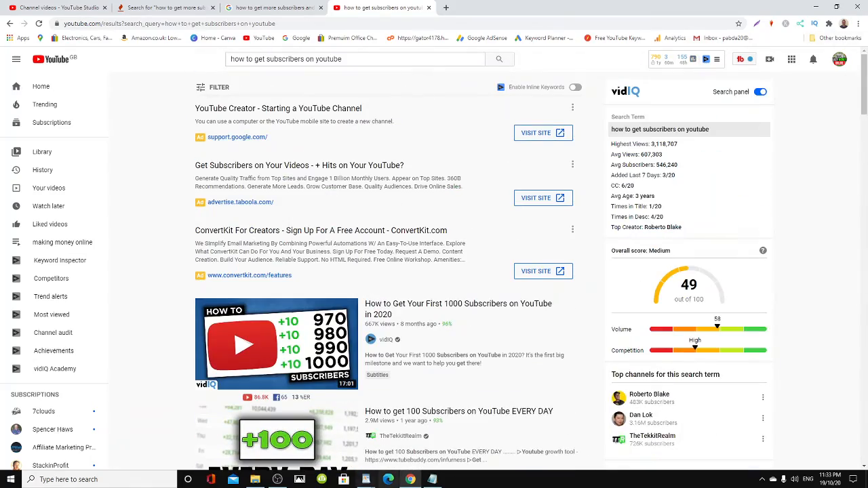
mouse_move(298, 480)
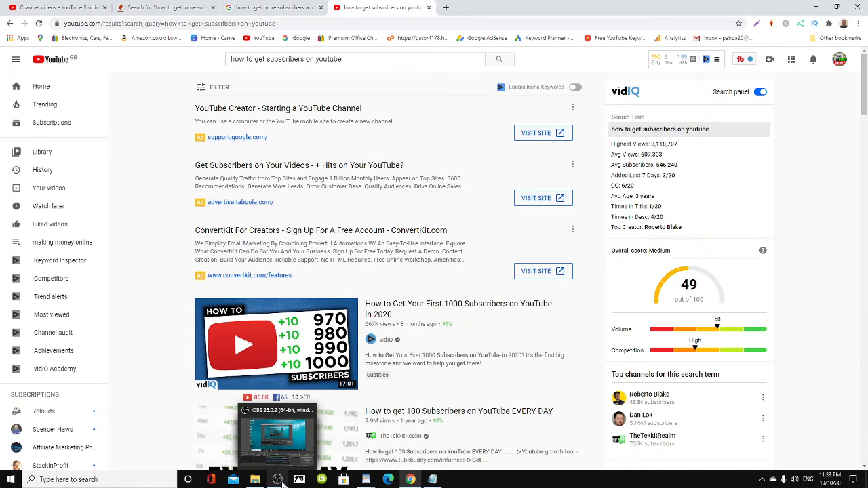